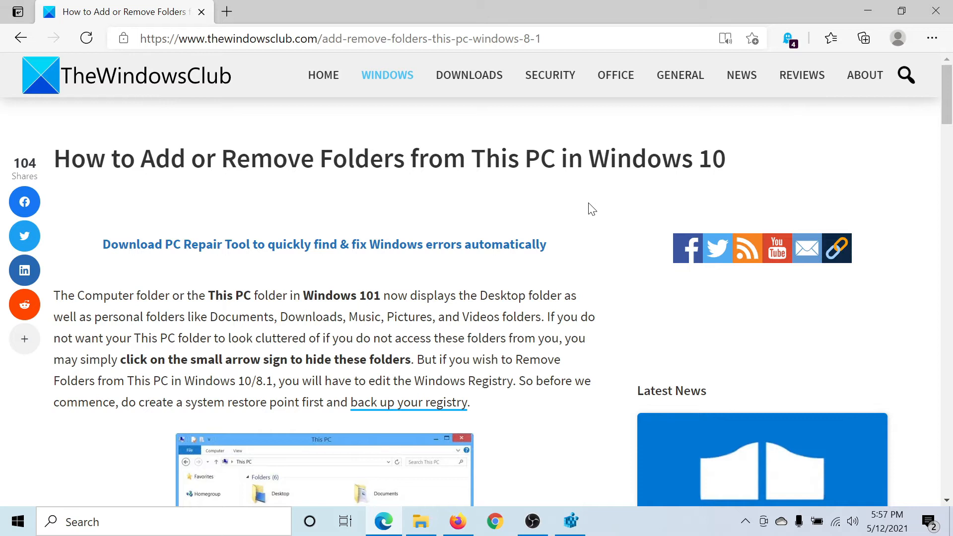
- Launch File Explorer from the taskbar to view This PC
left_click(421, 521)
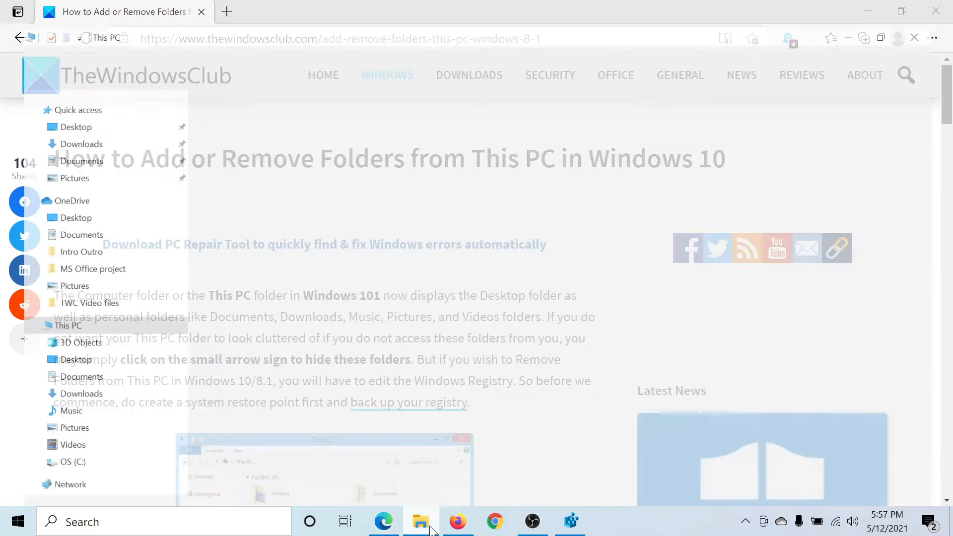
- Review the personal folders under This PC: Music, Videos, Pictures, Documents and others
left_click(420, 521)
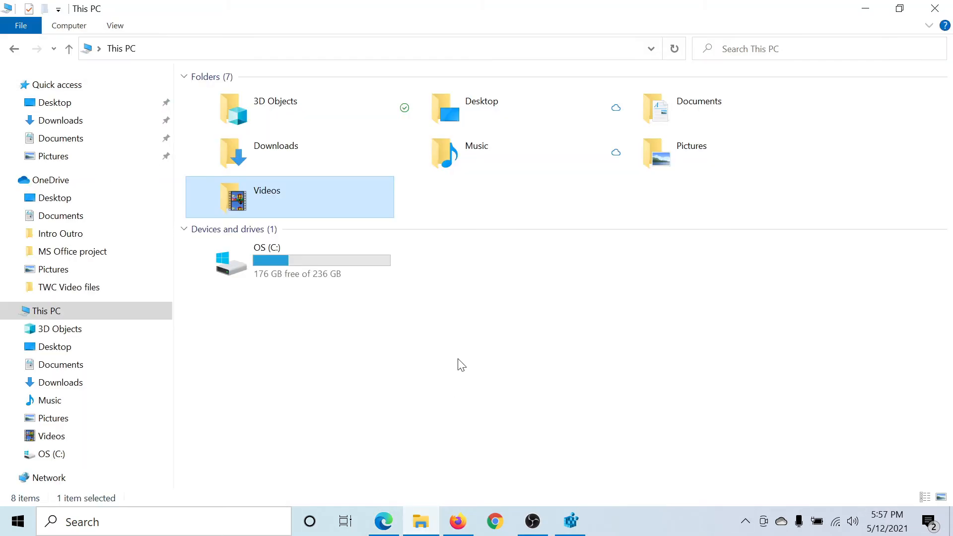
mouse_move(430, 64)
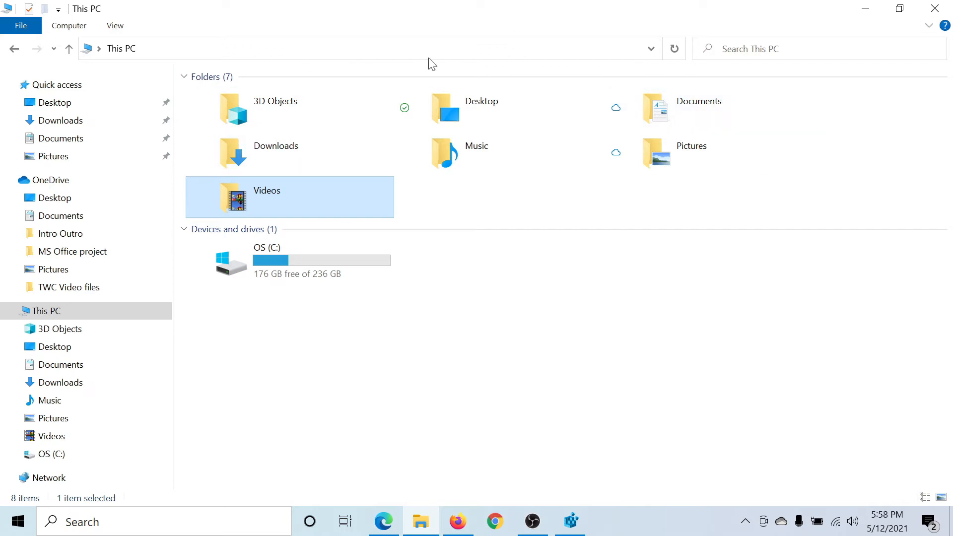
mouse_move(435, 205)
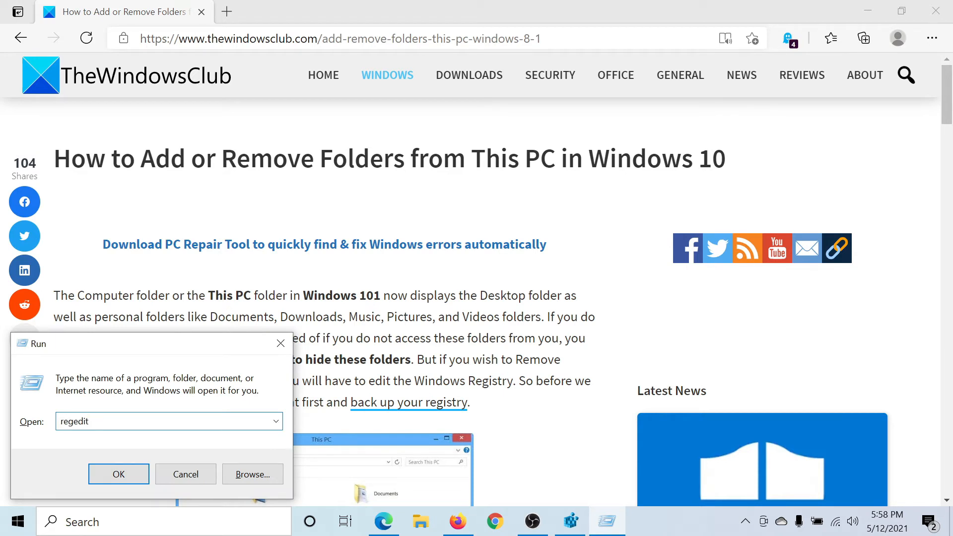
- Run regedit to start the Registry Editor
left_click(118, 474)
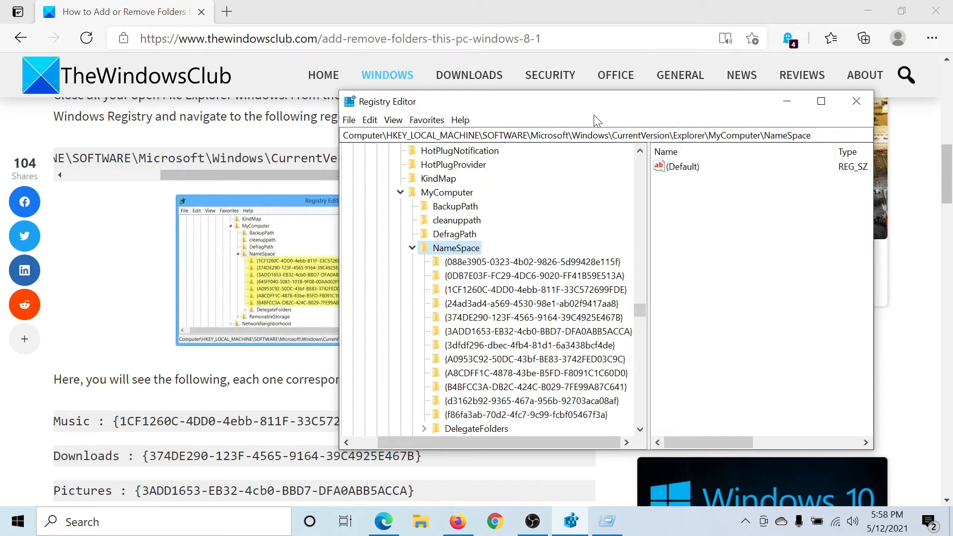
mouse_move(654, 112)
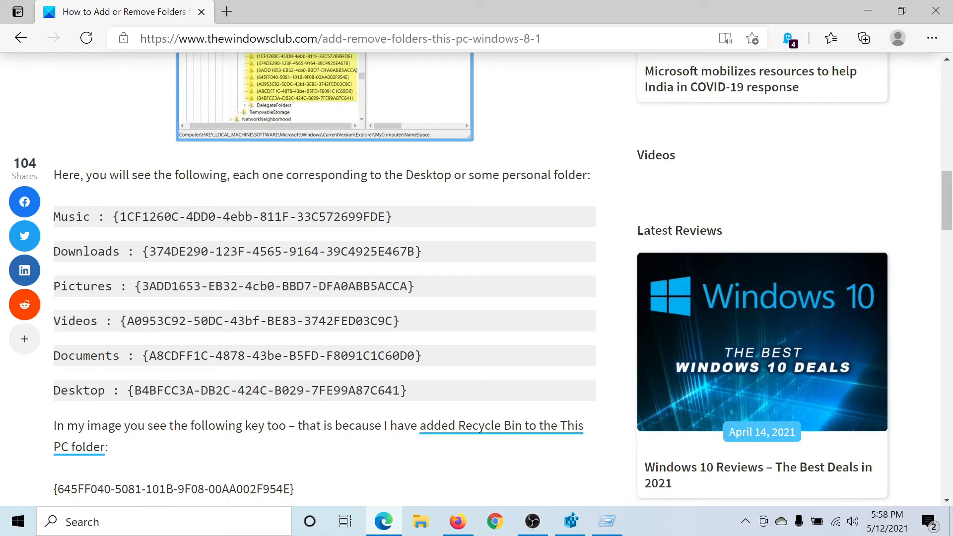
- Under MyComputer\NameSpace, select the Music key {1CF1260C-4DD0-4ebb-811F-33C572699FDE}
left_click(570, 521)
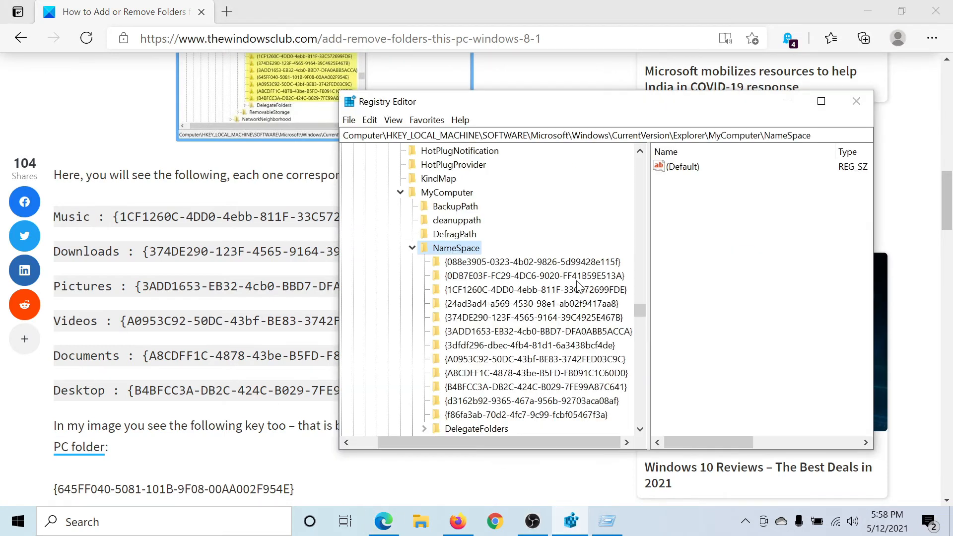
scroll("down", 3)
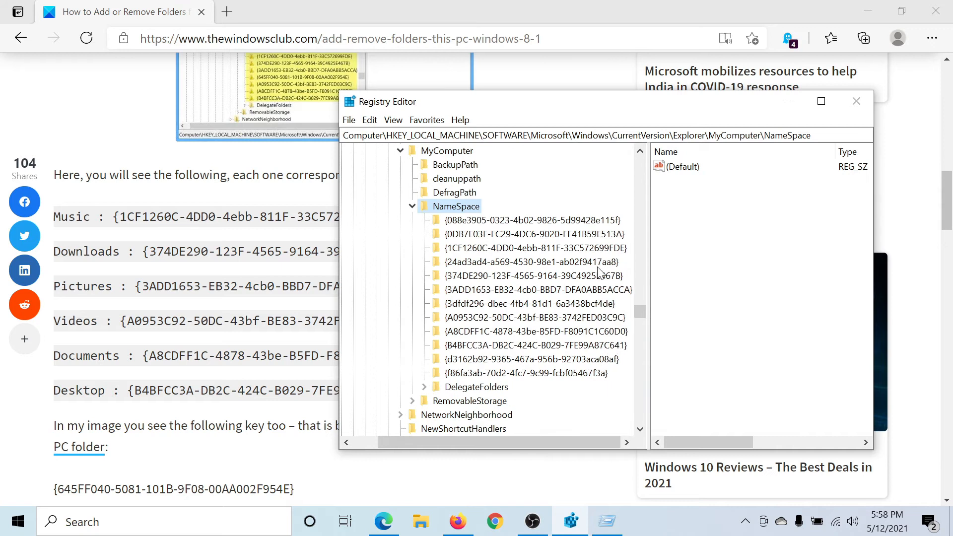
left_click(527, 247)
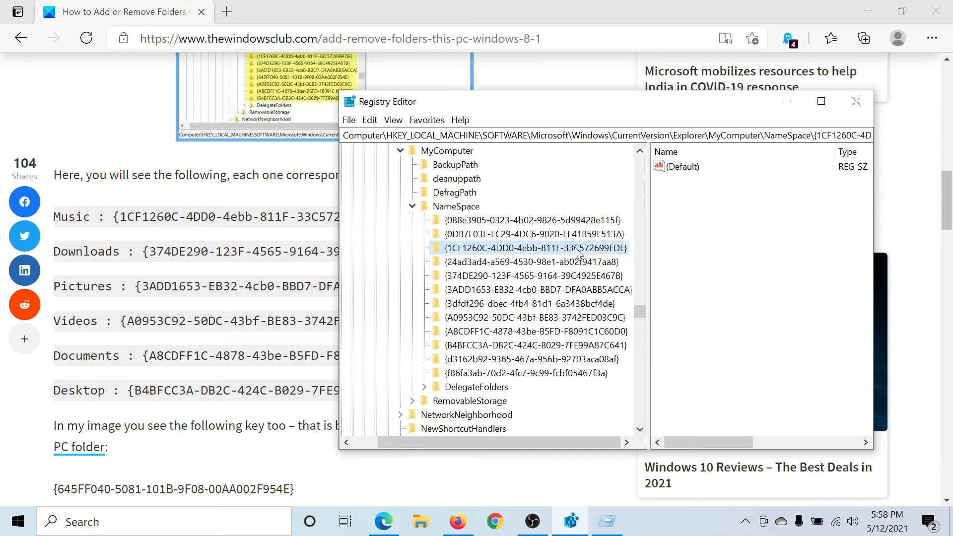
- Show the context menu with Delete for the Music folder's GUID key
right_click(529, 248)
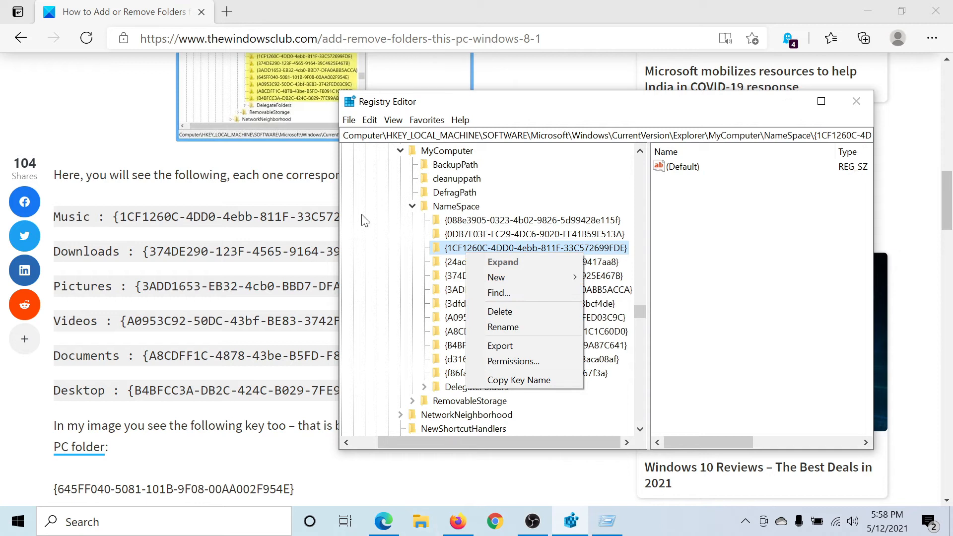
mouse_move(322, 203)
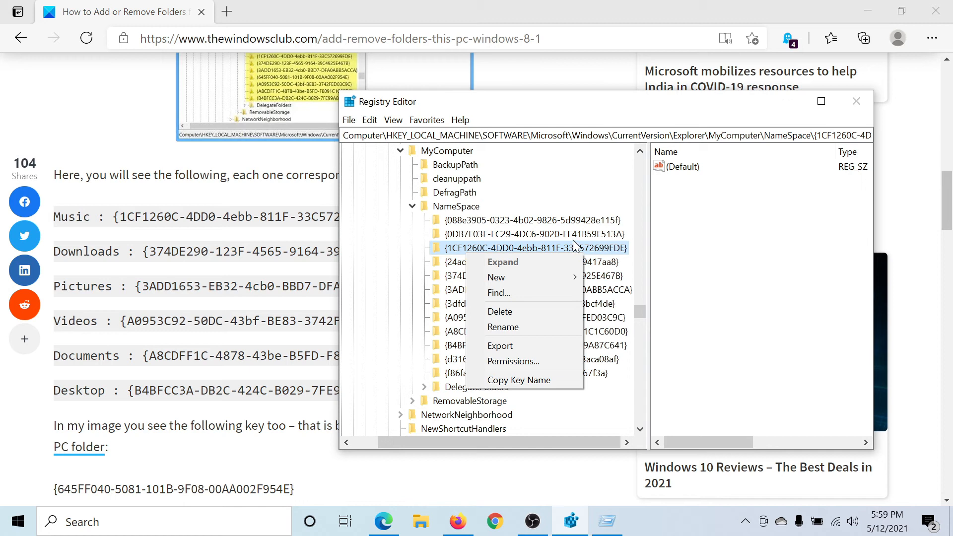
mouse_move(775, 220)
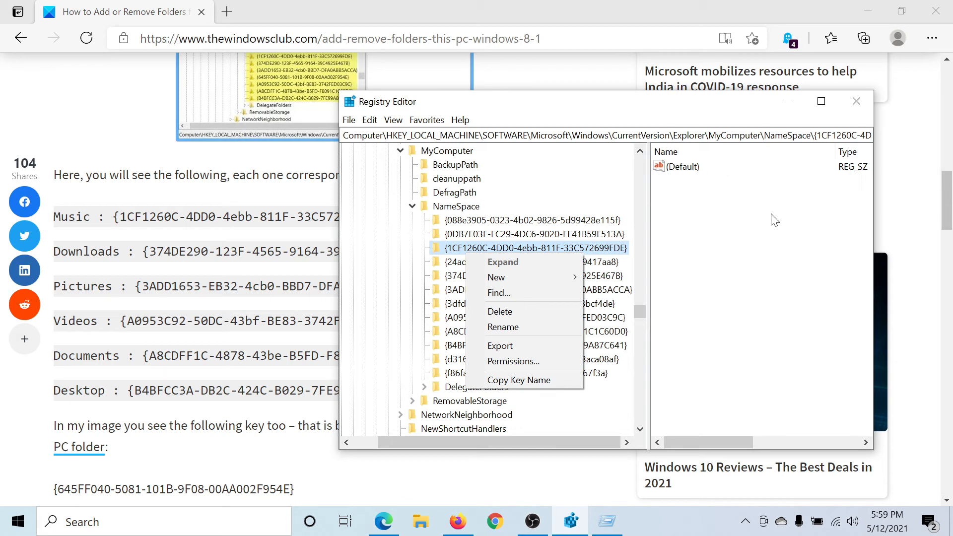
mouse_move(770, 217)
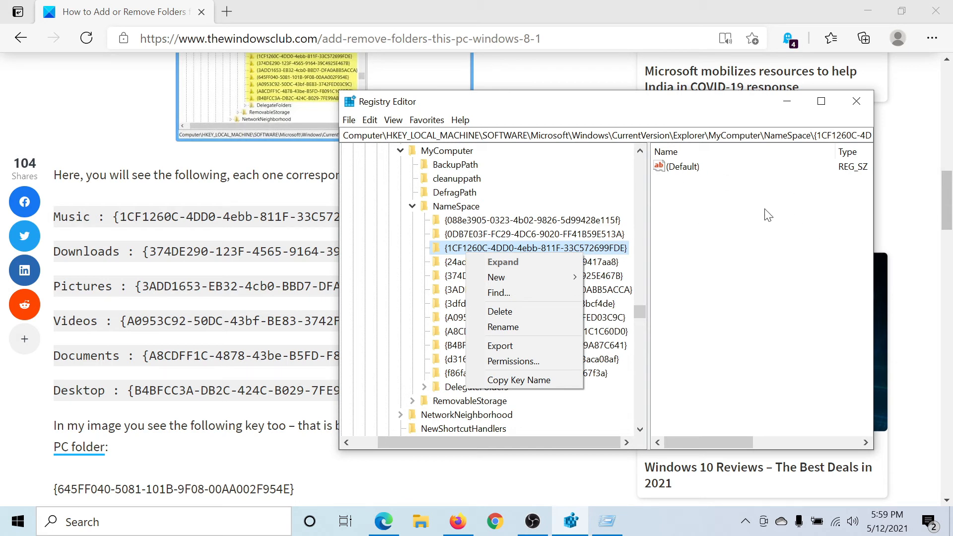